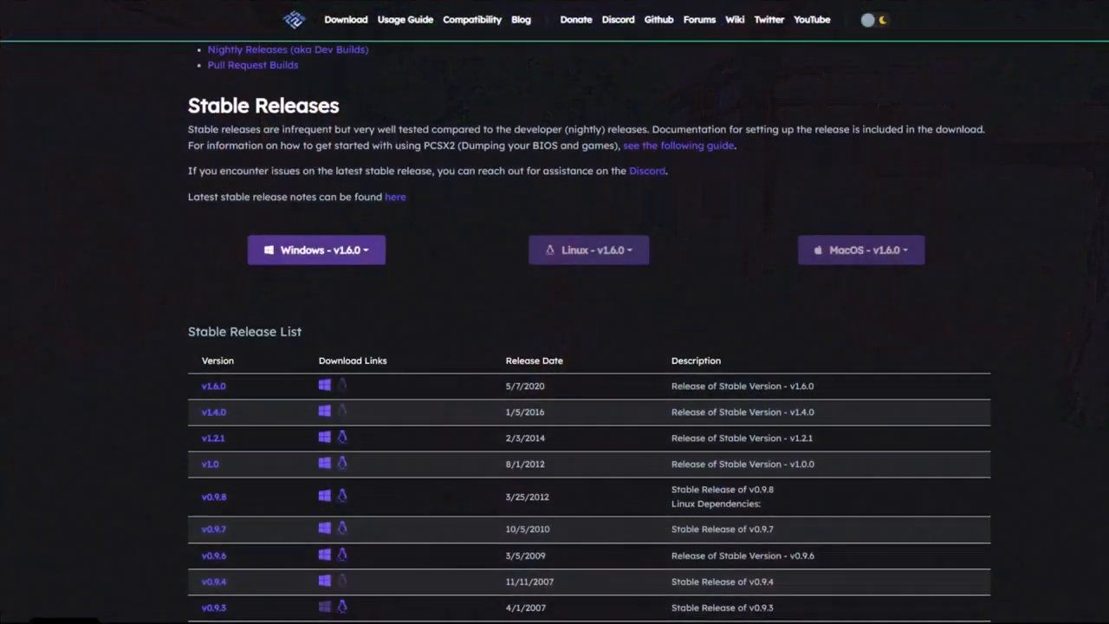
# Scroll the PCSX2 downloads page past the Stable Release List to the Nightly Builds section
pyautogui.scroll(-3)
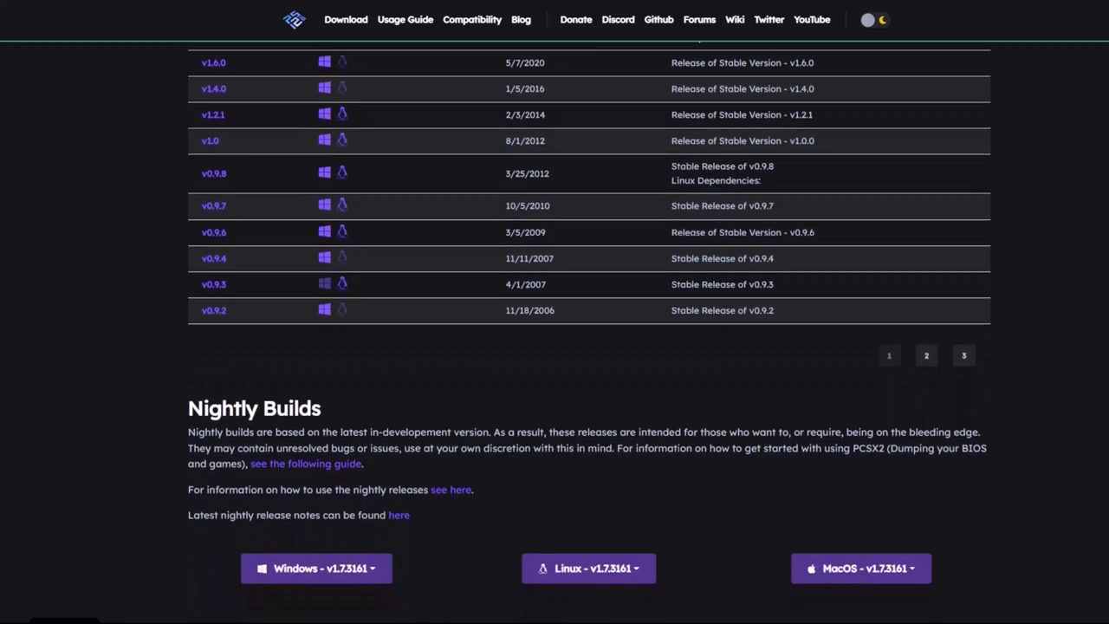
pyautogui.scroll(-3)
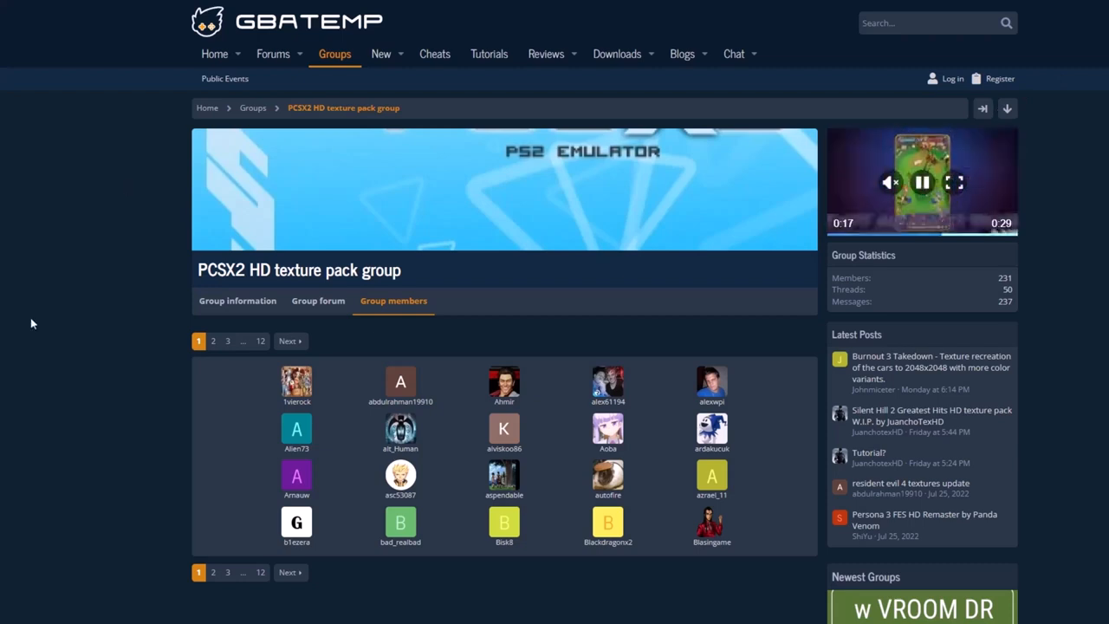
pyautogui.moveTo(59, 394)
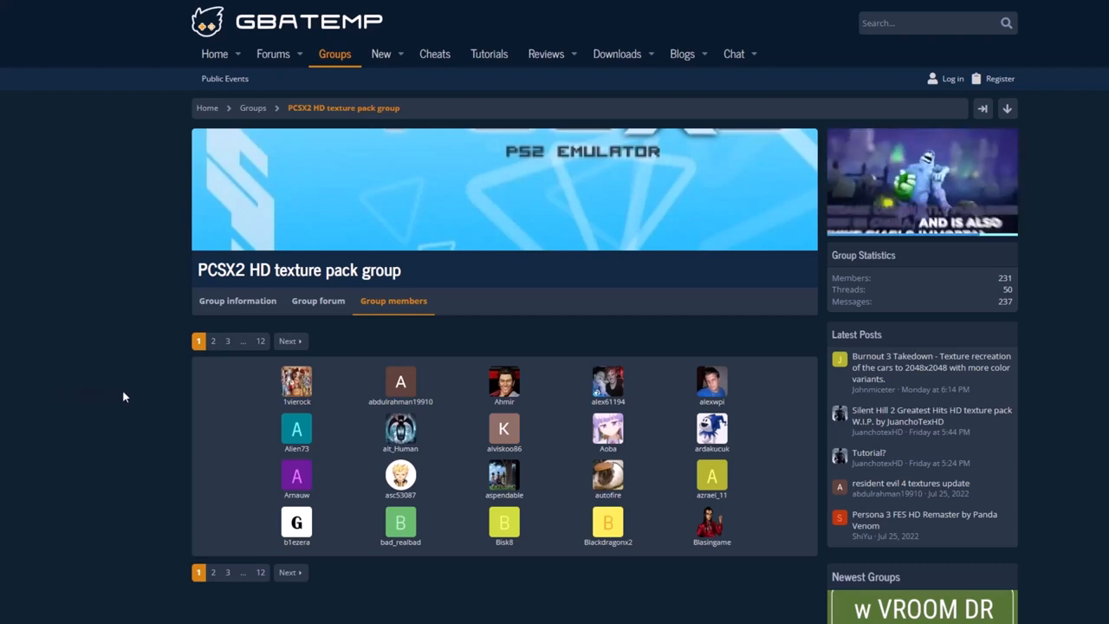
pyautogui.moveTo(297, 385)
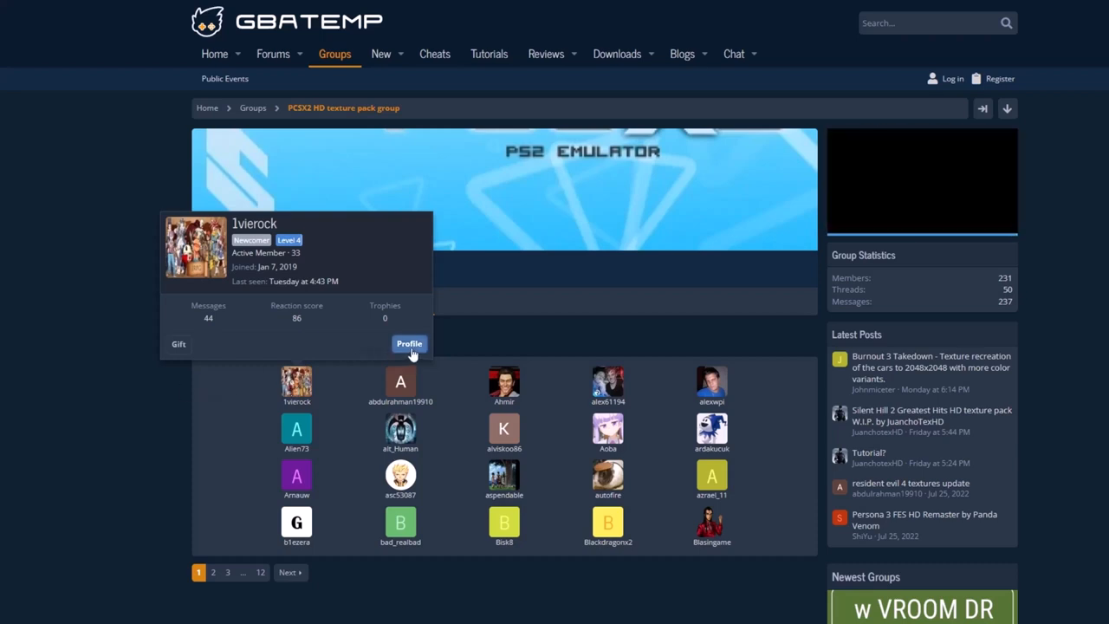
pyautogui.click(409, 344)
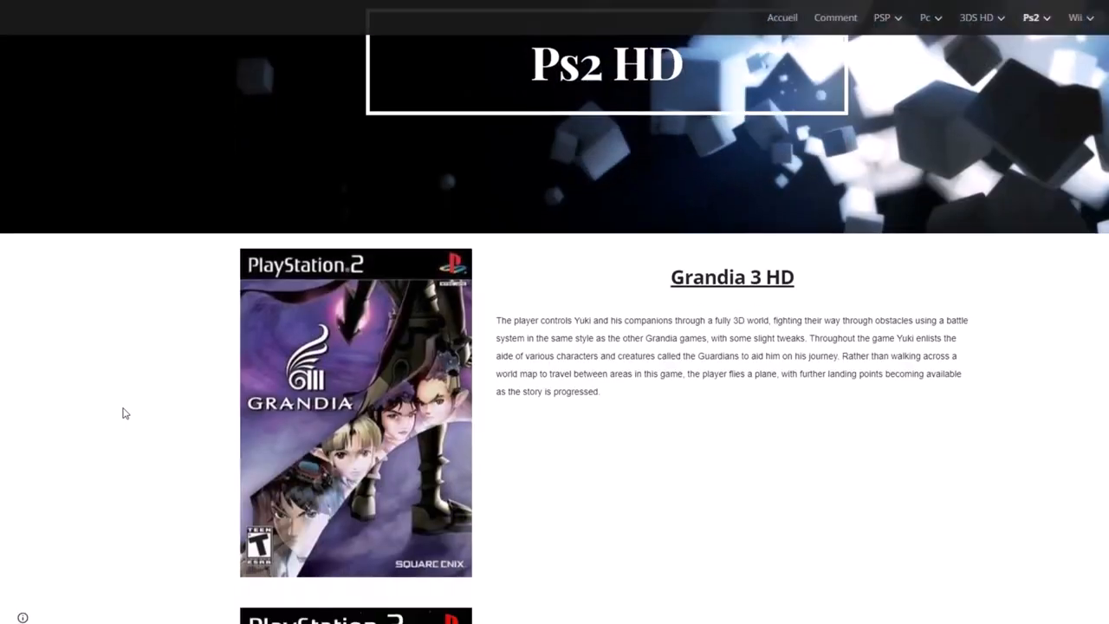
# Find Dragon Quest 8 HD in the Ps2 HD list and go to its texture pack page
pyautogui.scroll(-3)
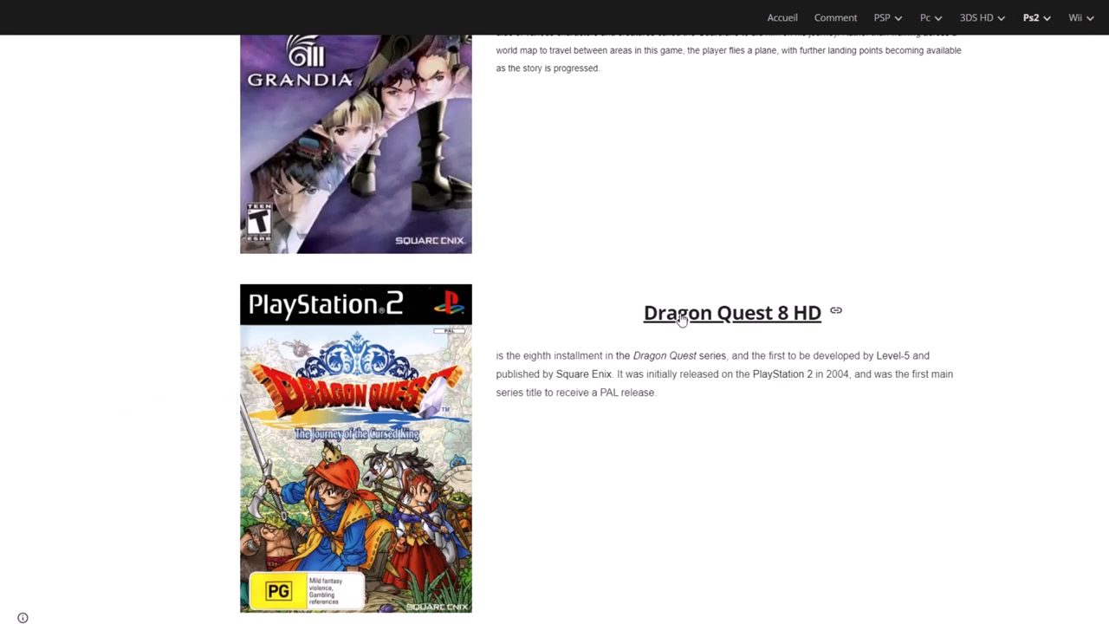
pyautogui.click(732, 312)
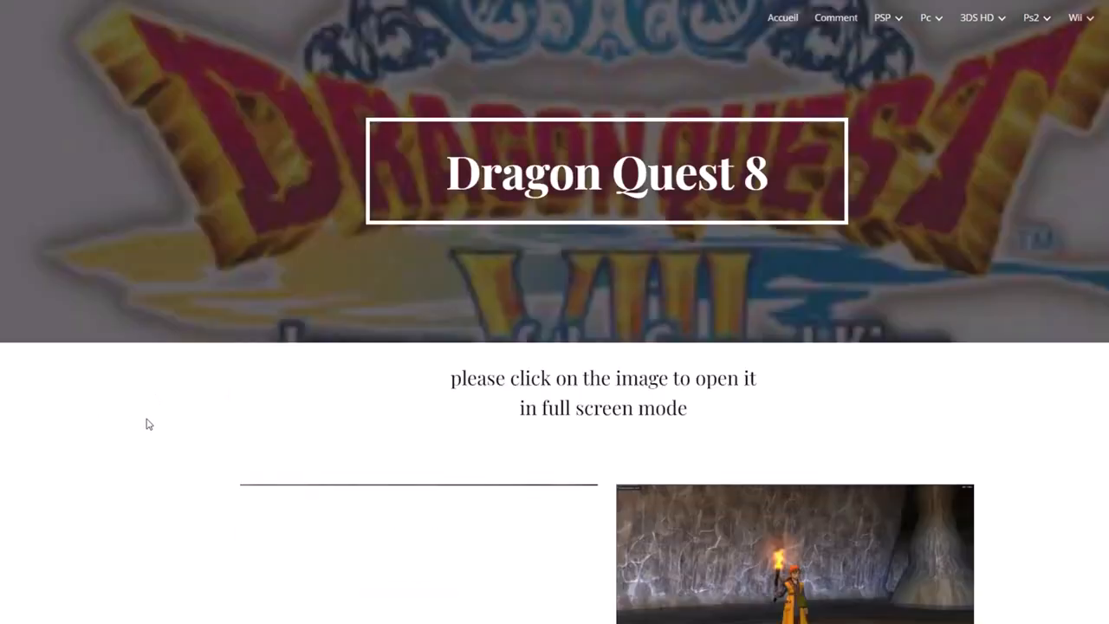
pyautogui.scroll(-3)
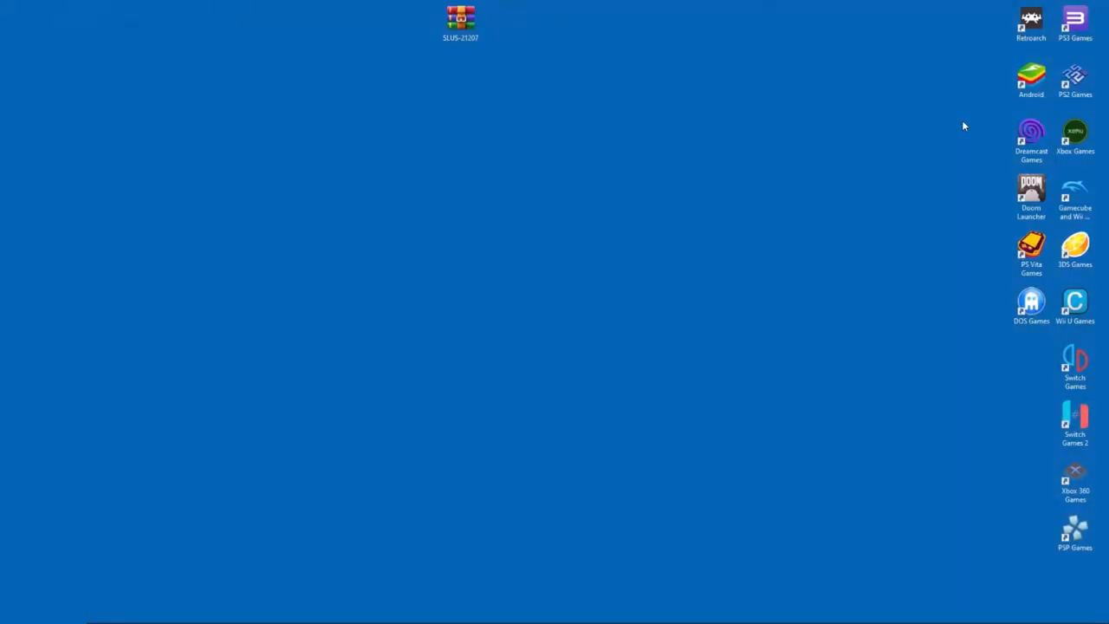
# Reach C:\PCSX2\textures via the shortcut's file location and open the SLUS-21207 archive
pyautogui.rightClick(1074, 80)
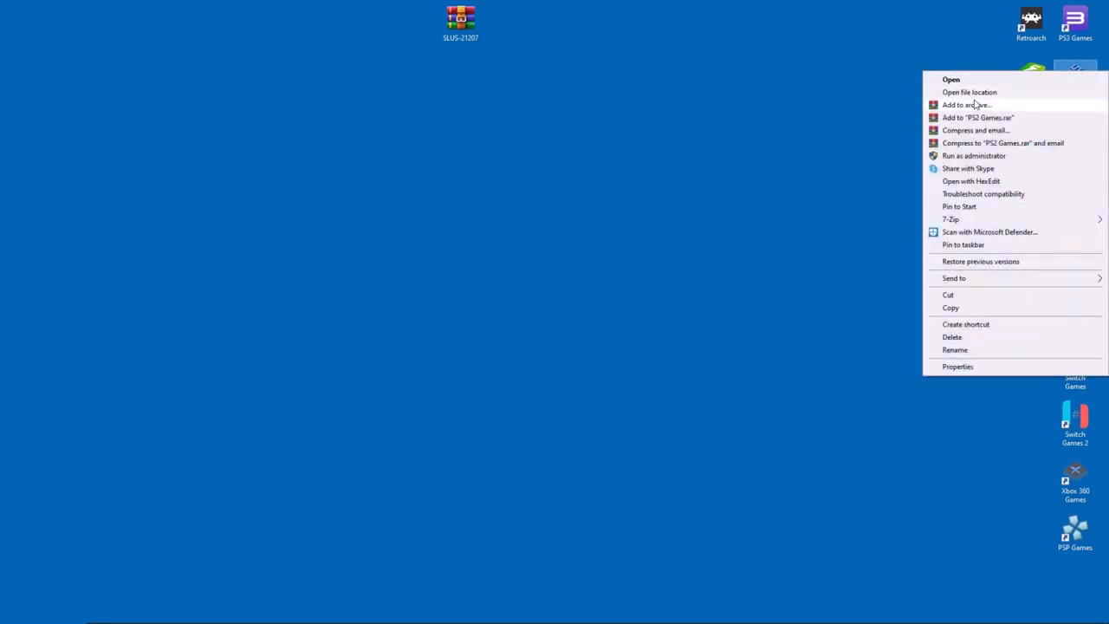
pyautogui.click(969, 92)
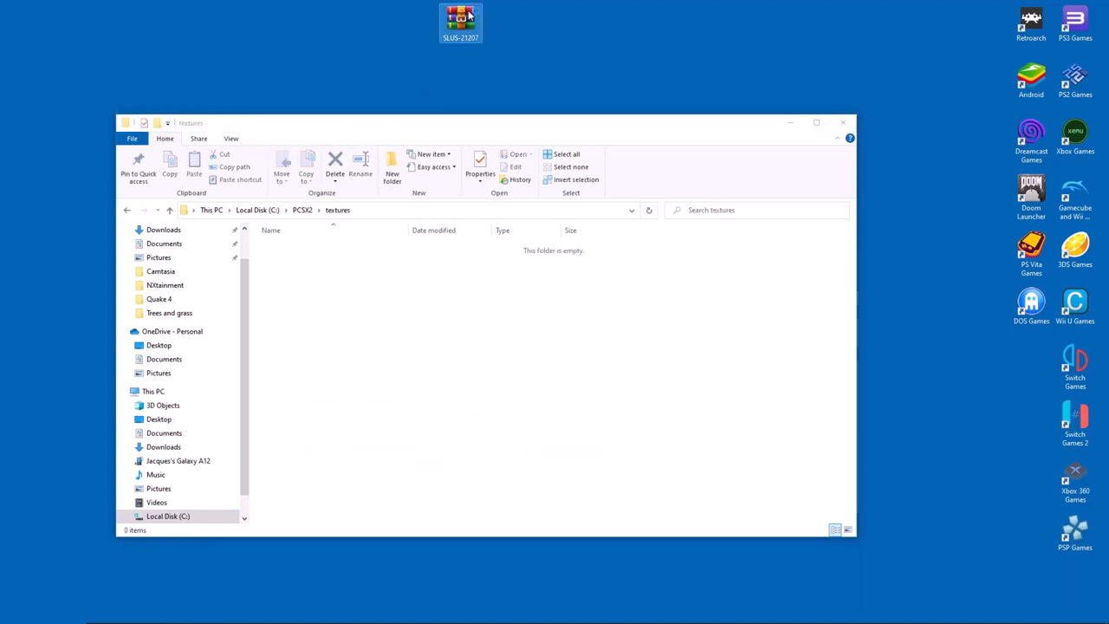
pyautogui.doubleClick(461, 19)
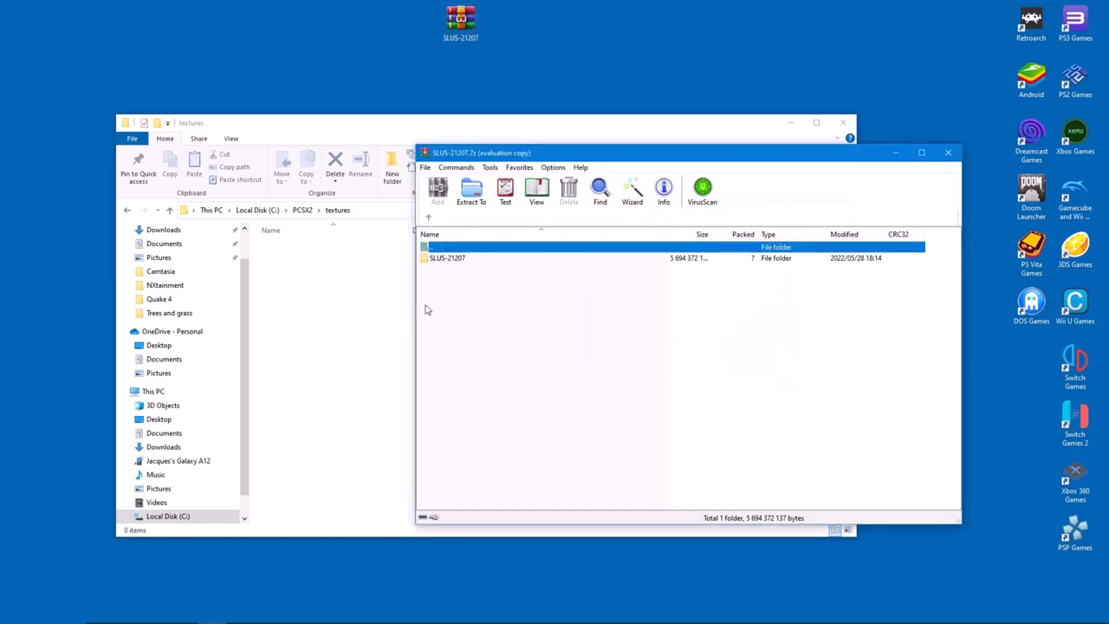
# Drag the SLUS-21207 folder from WinRAR into the PCSX2 textures folder
pyautogui.click(447, 256)
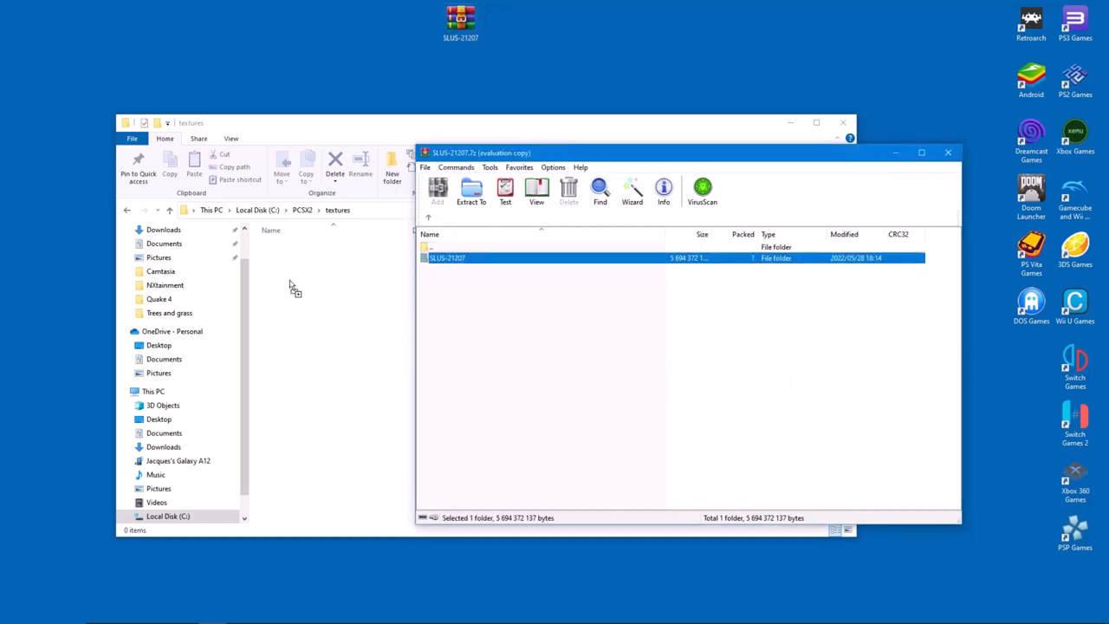
pyautogui.click(471, 189)
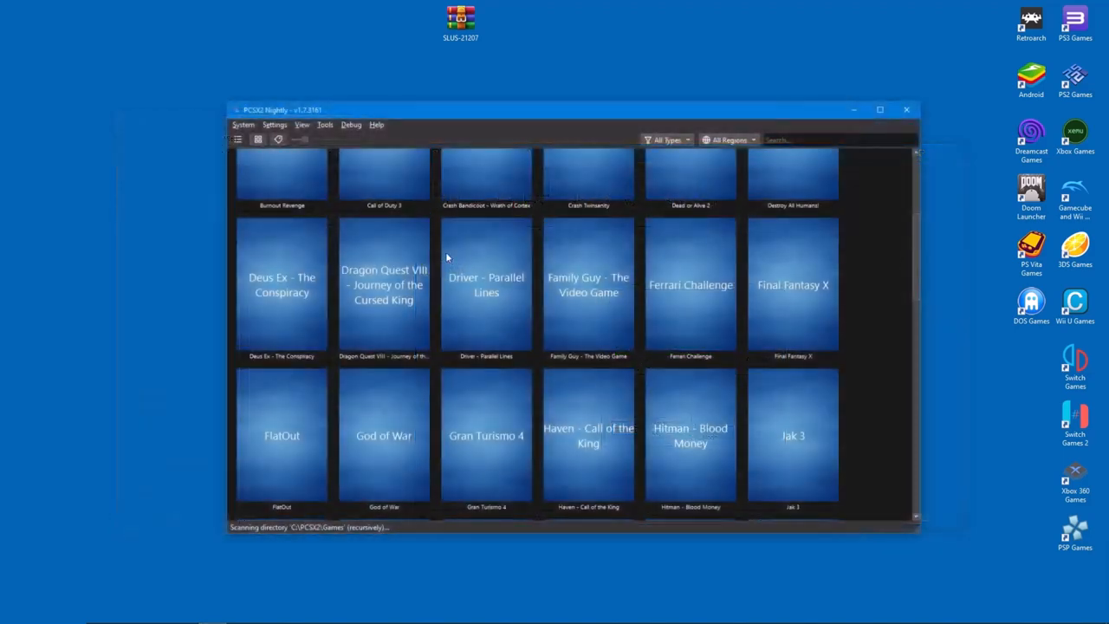
# Bring up the Properties of Dragon Quest VIII from the game list context menu
pyautogui.rightClick(384, 285)
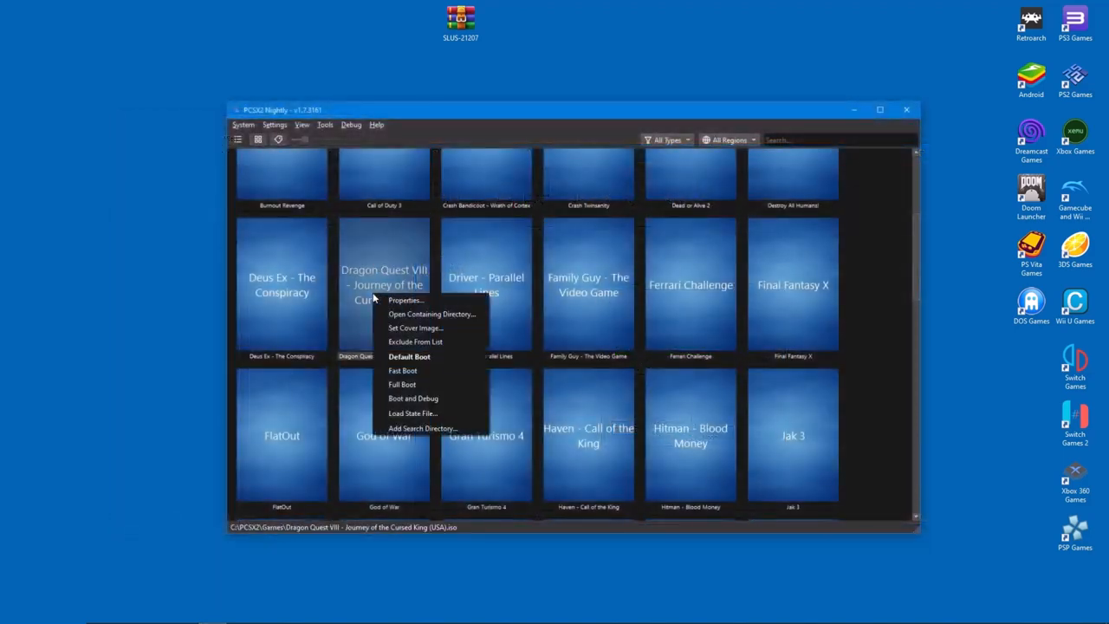
pyautogui.click(355, 405)
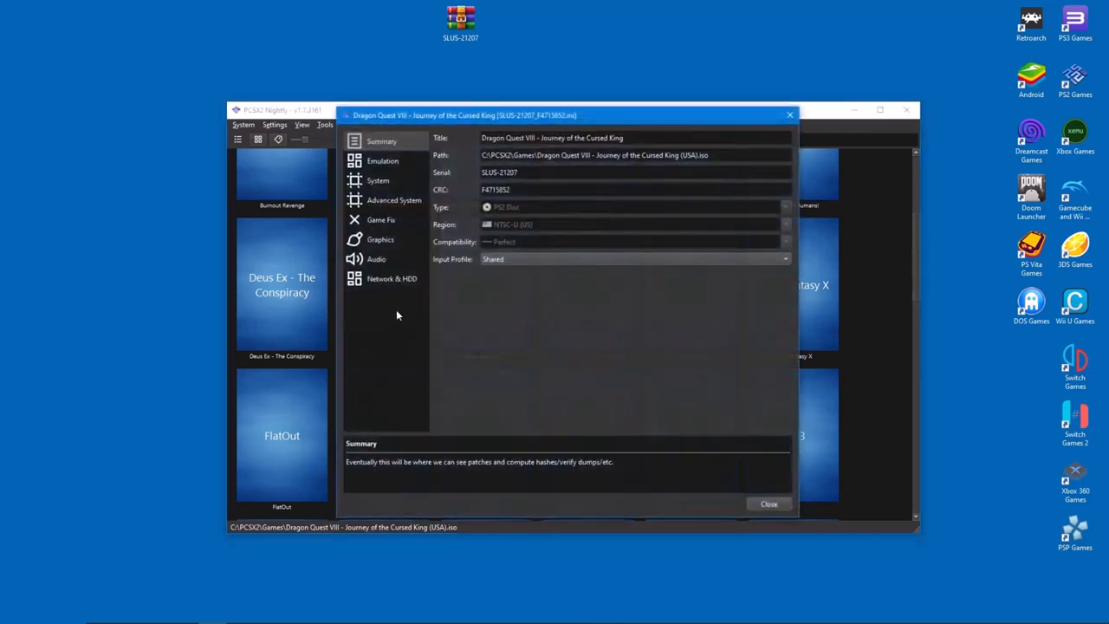
# In Graphics > Texture Replacement, tick Load Textures and Precache Textures
pyautogui.click(381, 239)
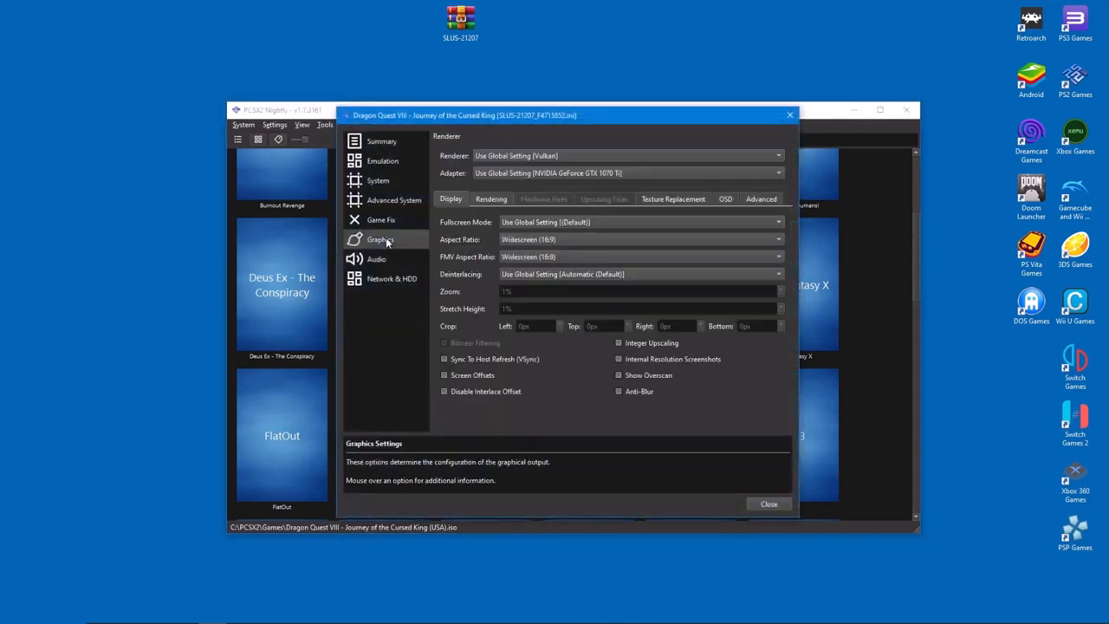
pyautogui.click(673, 198)
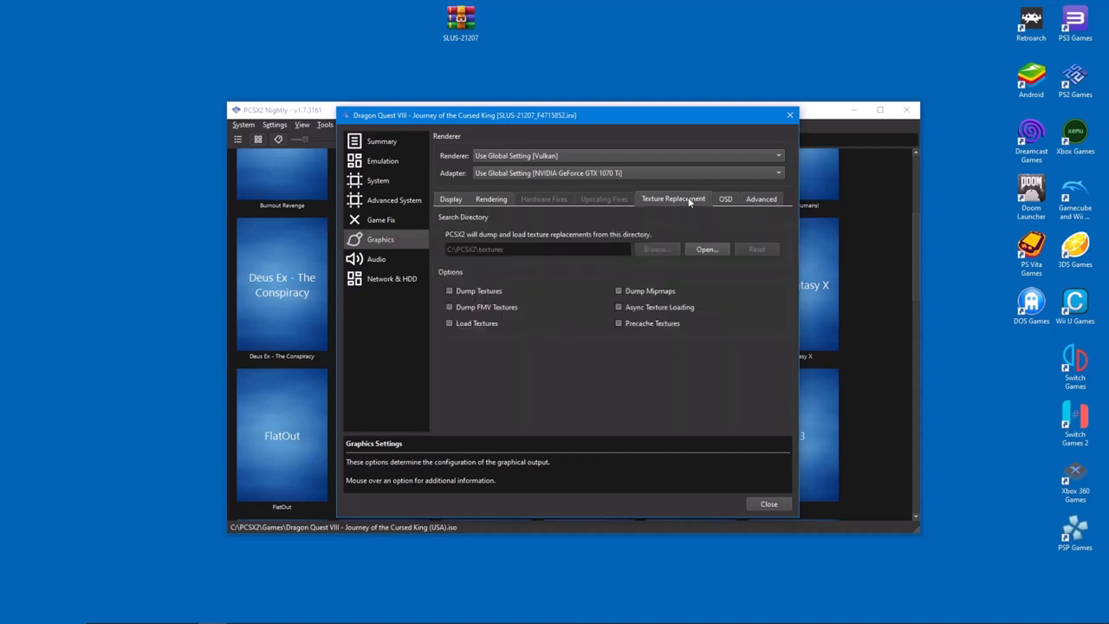
pyautogui.moveTo(451, 329)
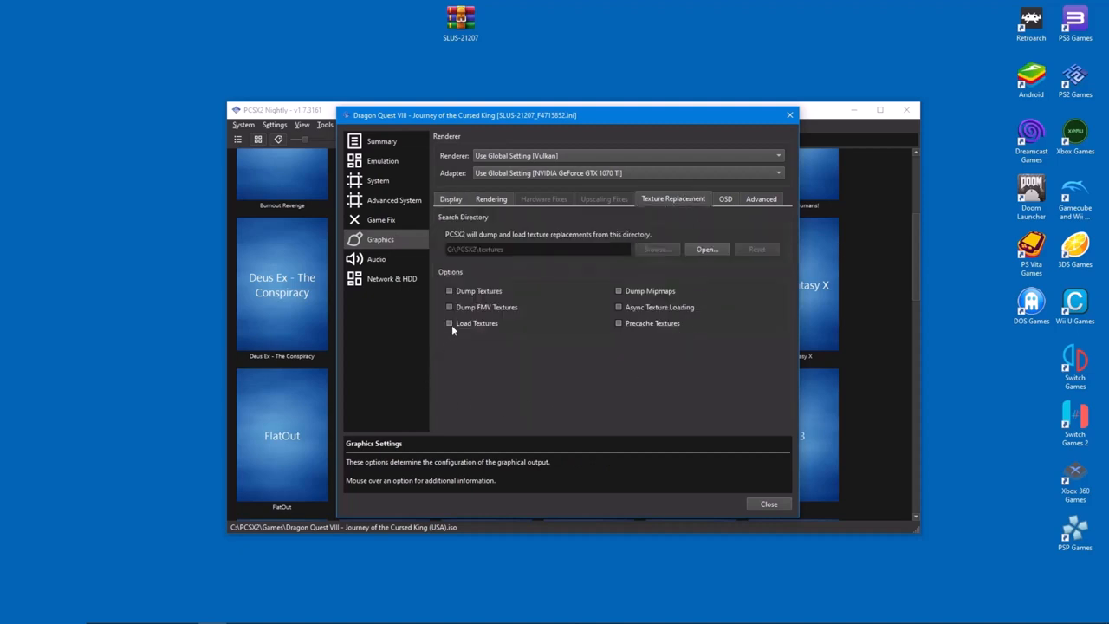
pyautogui.click(451, 324)
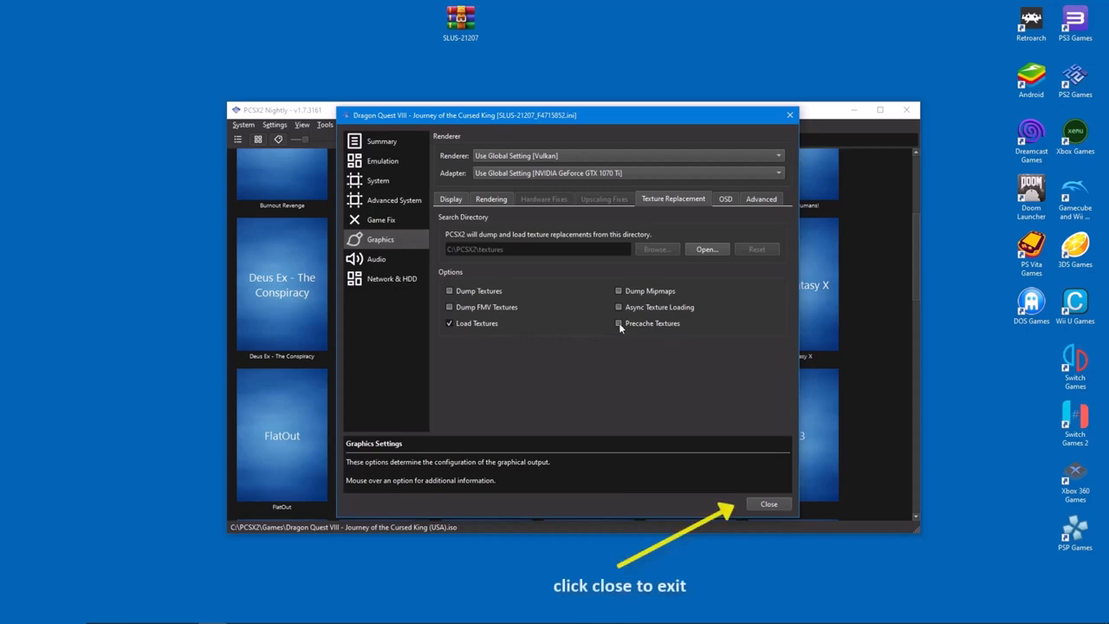
pyautogui.click(620, 325)
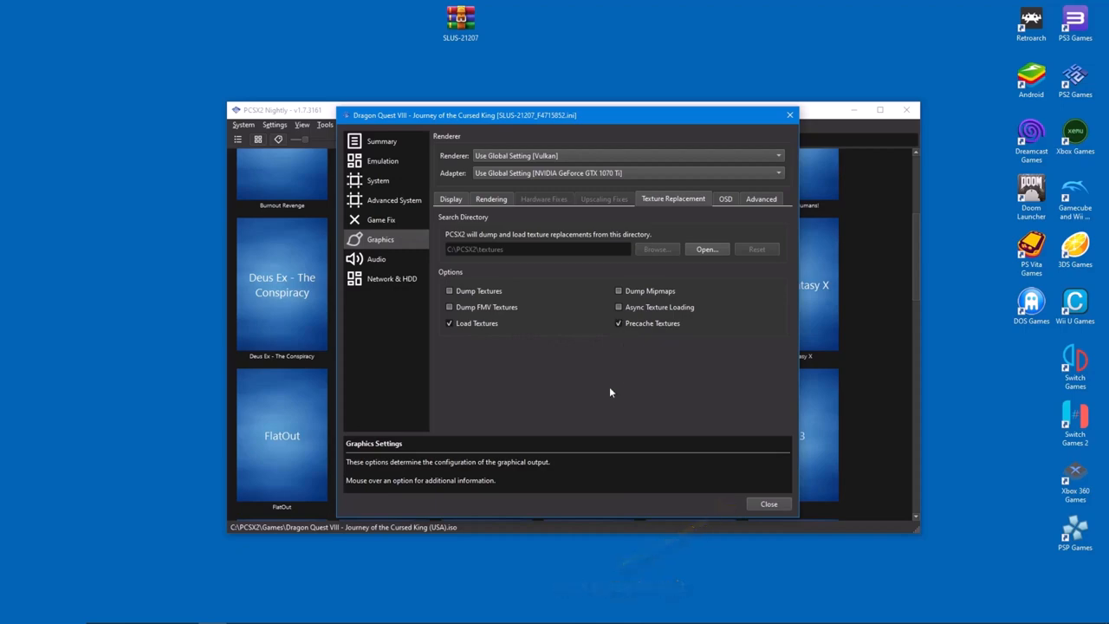